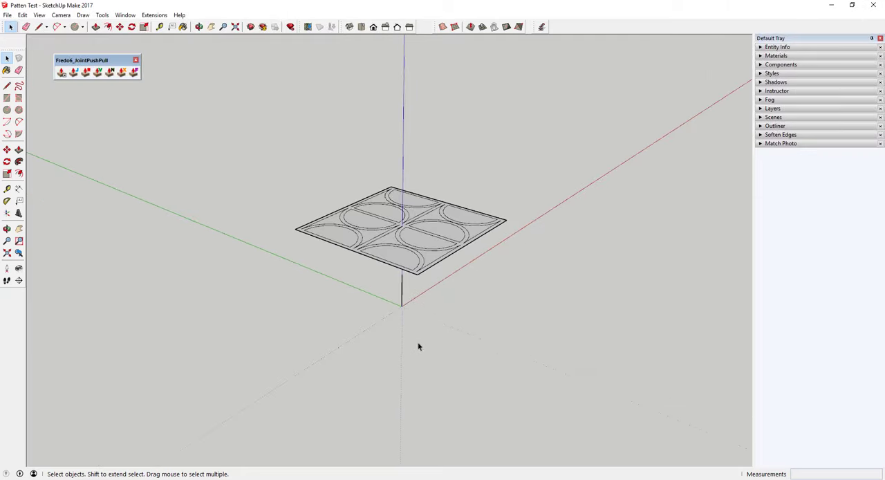
Orbit to view the arc-pattern panel and place the ground disc's centre at the origin
{"action": "scroll", "scroll_direction": "up", "scroll_amount": 3}
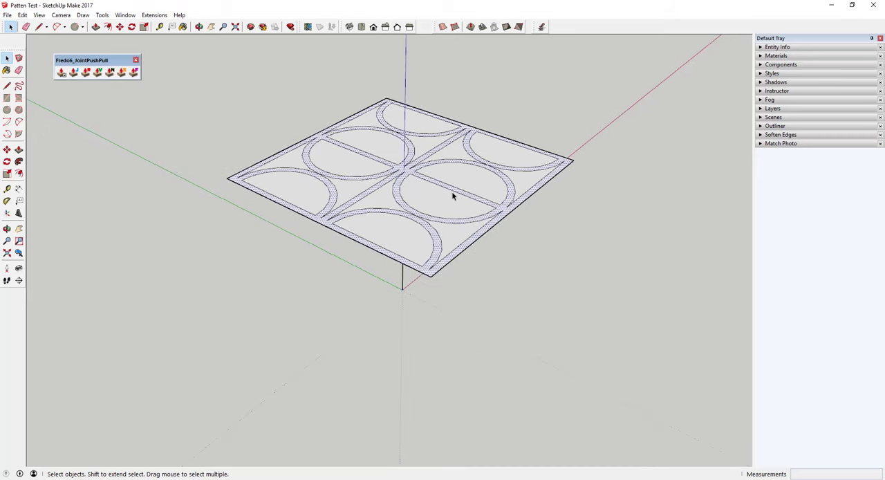
{"action": "left_click_drag", "start_coordinate": [453, 196], "coordinate": [603, 280]}
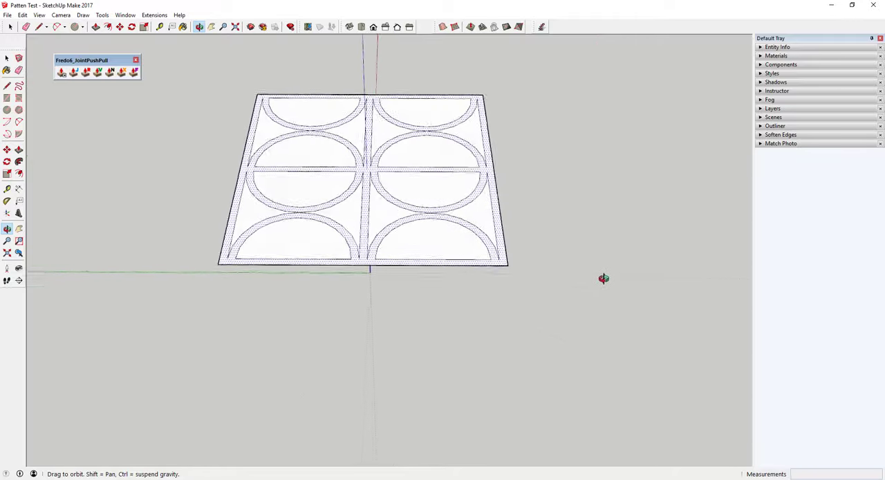
{"action": "left_click_drag", "start_coordinate": [603, 279], "coordinate": [592, 185]}
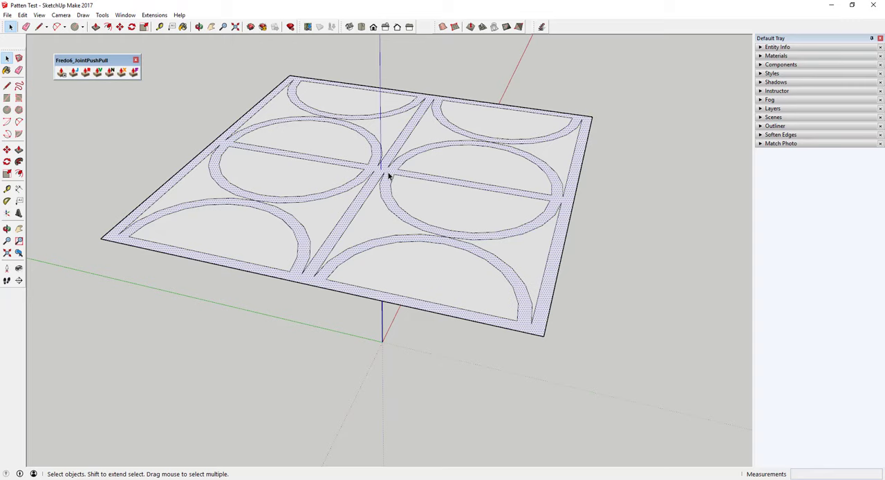
{"action": "mouse_move", "coordinate": [390, 172]}
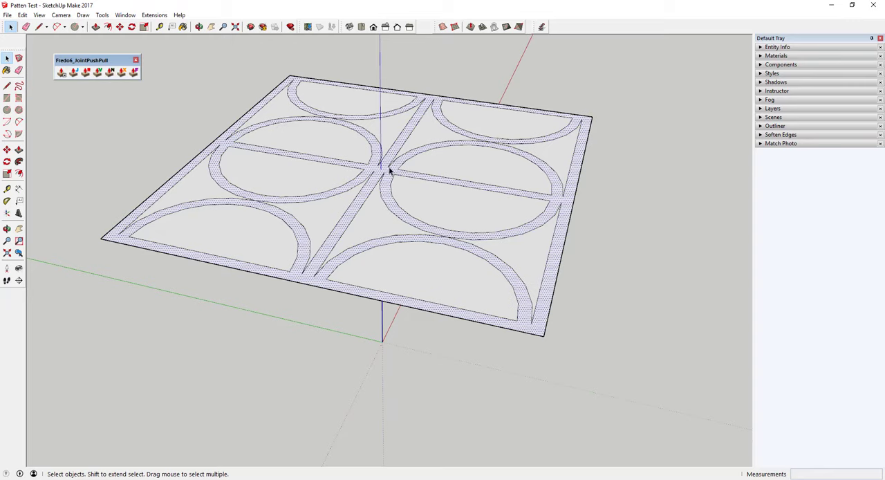
{"action": "mouse_move", "coordinate": [373, 301]}
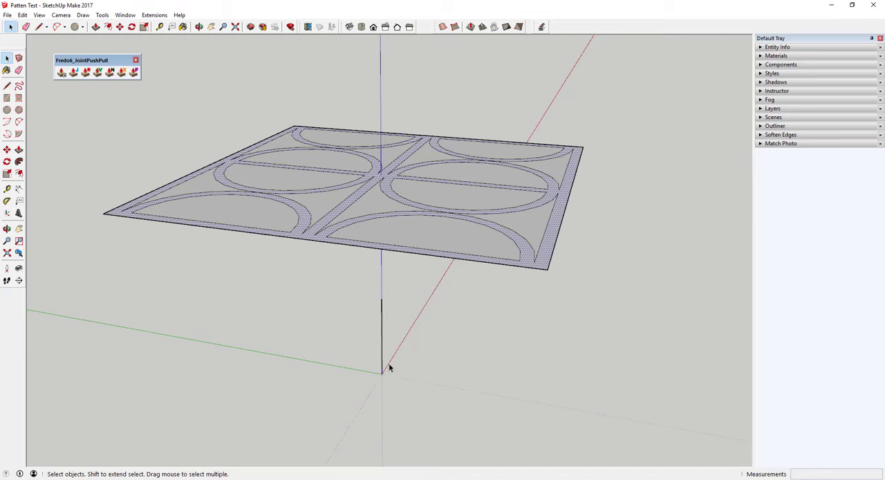
{"action": "mouse_move", "coordinate": [387, 188]}
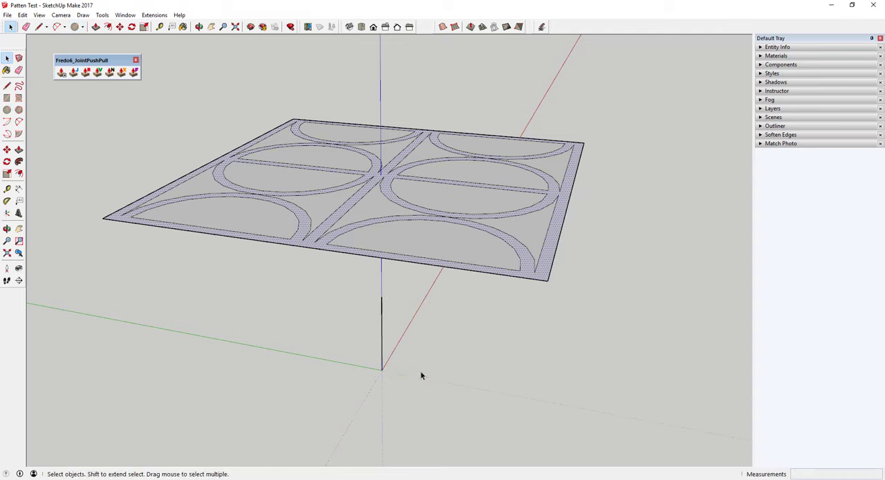
{"action": "left_click", "coordinate": [71, 27]}
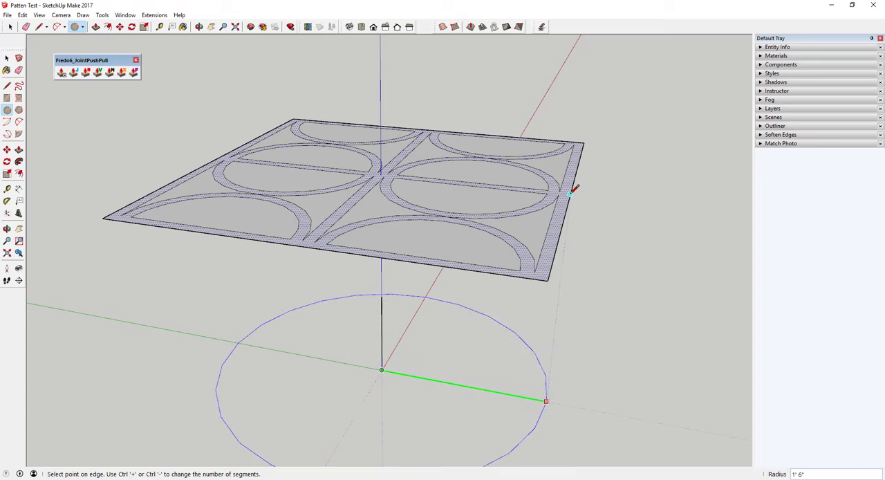
{"action": "mouse_move", "coordinate": [570, 194]}
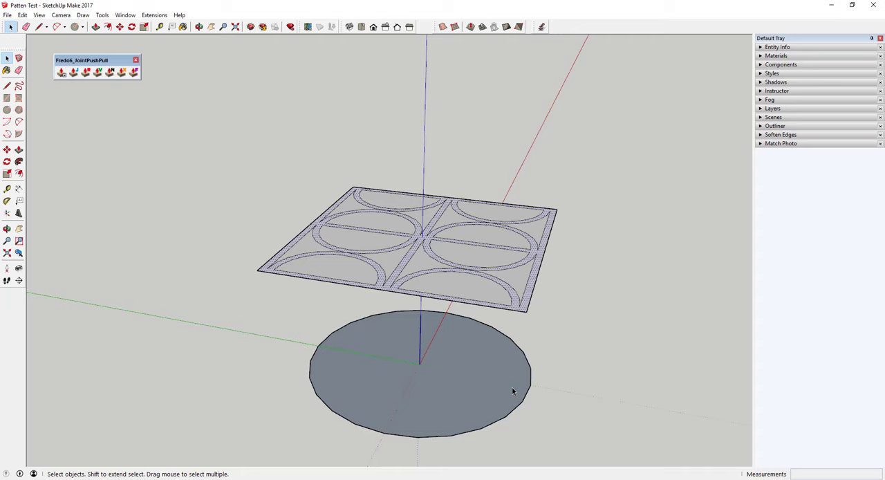
{"action": "mouse_move", "coordinate": [543, 214]}
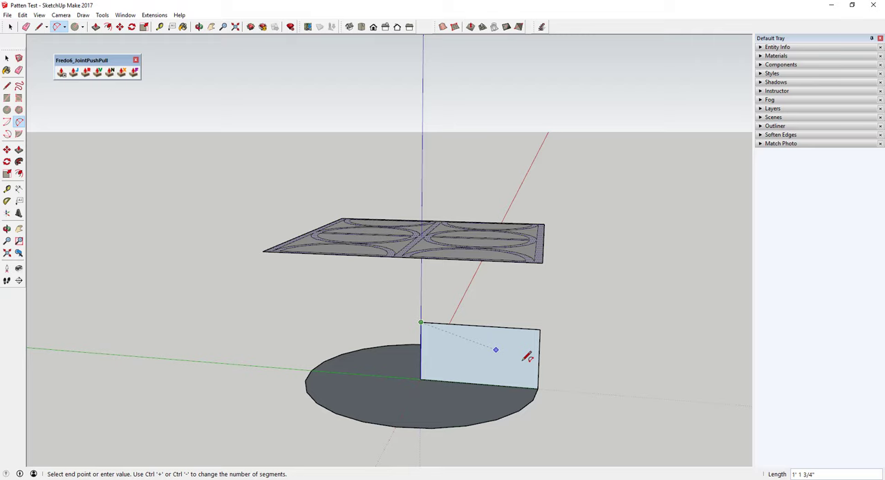
Finish the quarter-circle profile and sweep it around the disc path to form the dome
{"action": "left_click", "coordinate": [538, 387]}
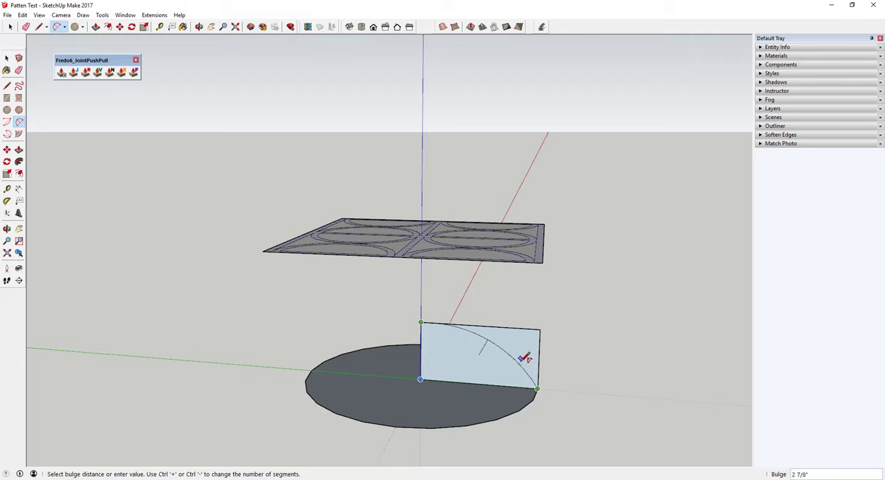
{"action": "mouse_move", "coordinate": [526, 362]}
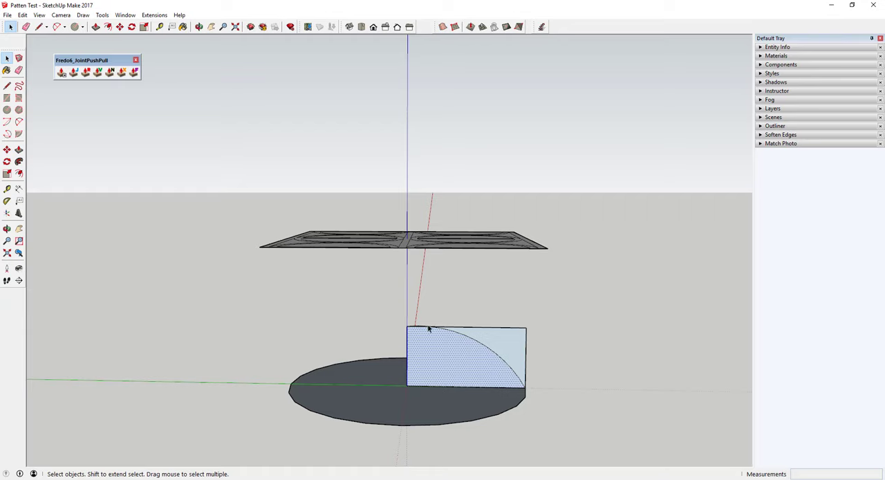
{"action": "mouse_move", "coordinate": [527, 394]}
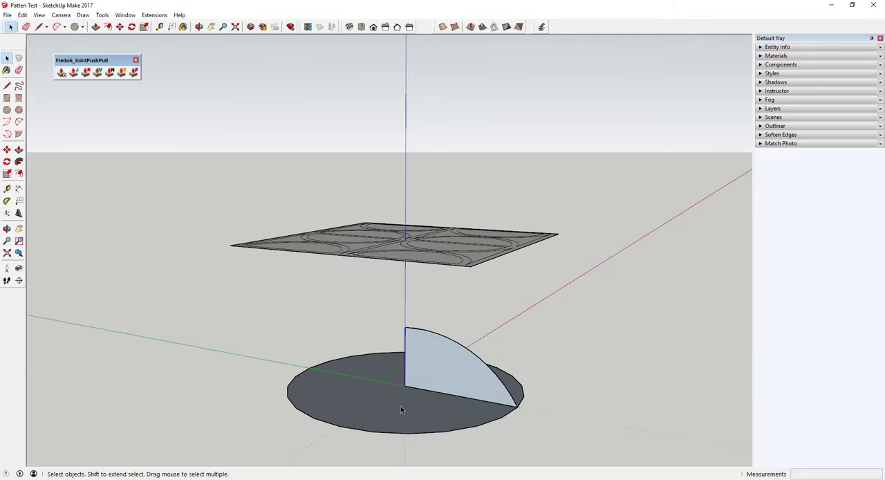
{"action": "left_click", "coordinate": [404, 437]}
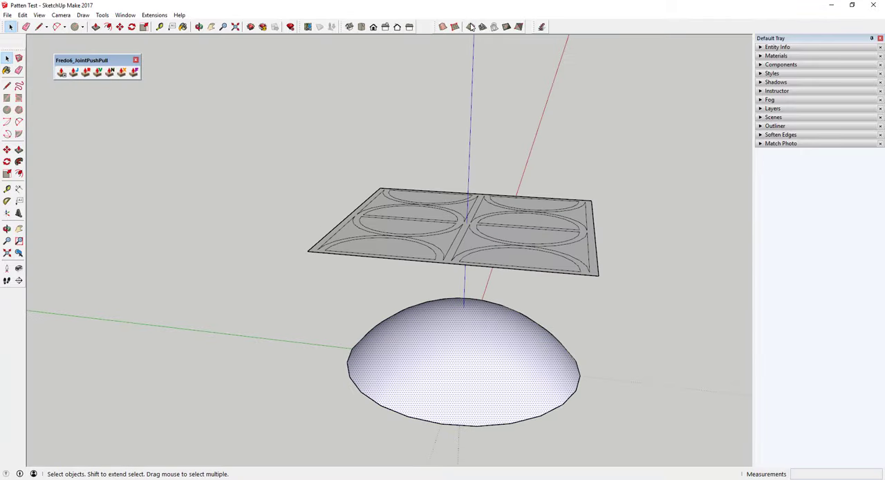
{"action": "mouse_move", "coordinate": [494, 26]}
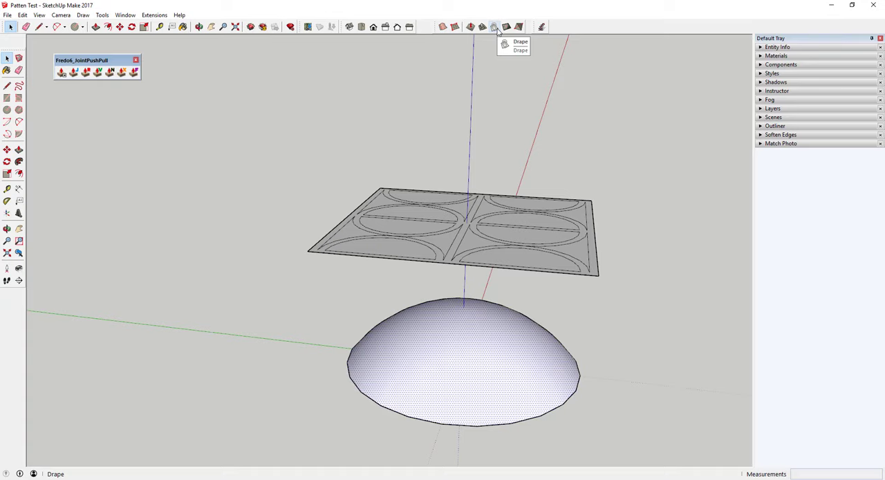
Attempt to start the Sandbox Drape operation from the toolbar
{"action": "left_click", "coordinate": [124, 14]}
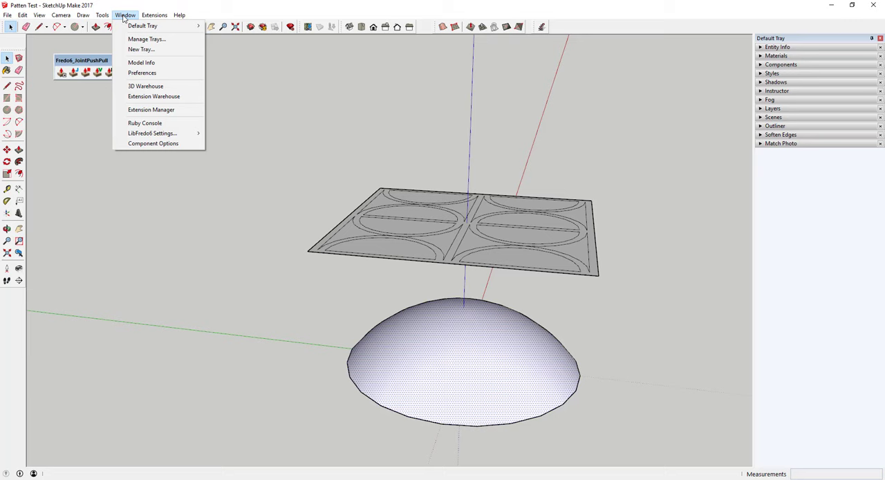
{"action": "left_click", "coordinate": [151, 109]}
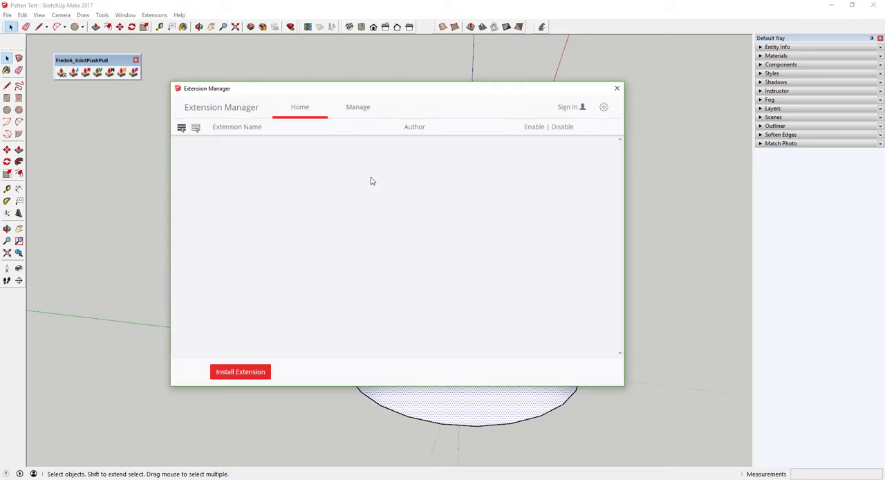
{"action": "left_click", "coordinate": [567, 107]}
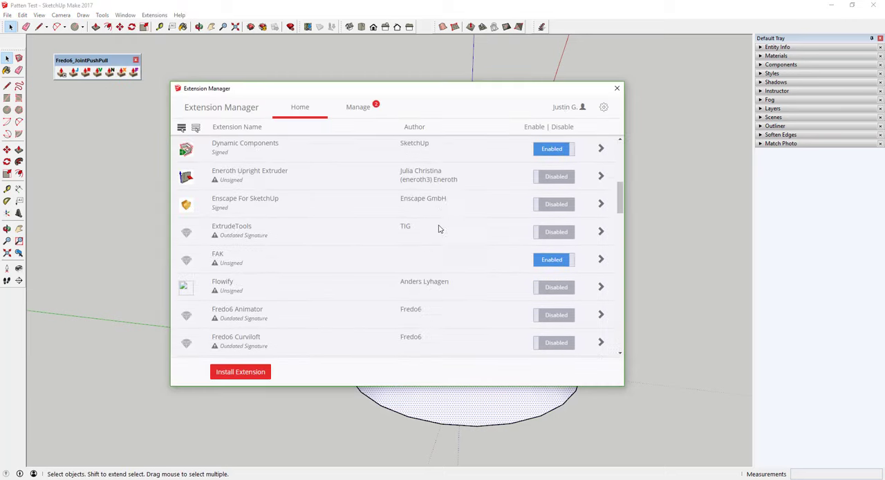
{"action": "scroll", "scroll_direction": "down", "scroll_amount": 3}
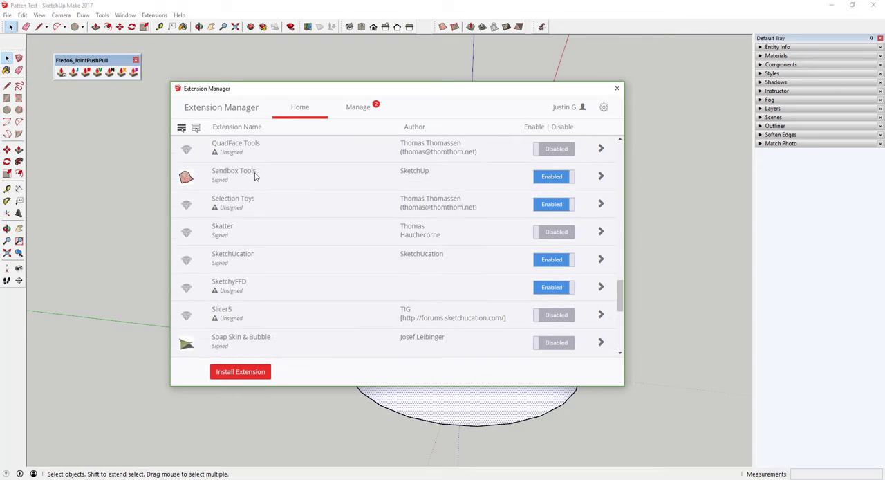
{"action": "mouse_move", "coordinate": [291, 182]}
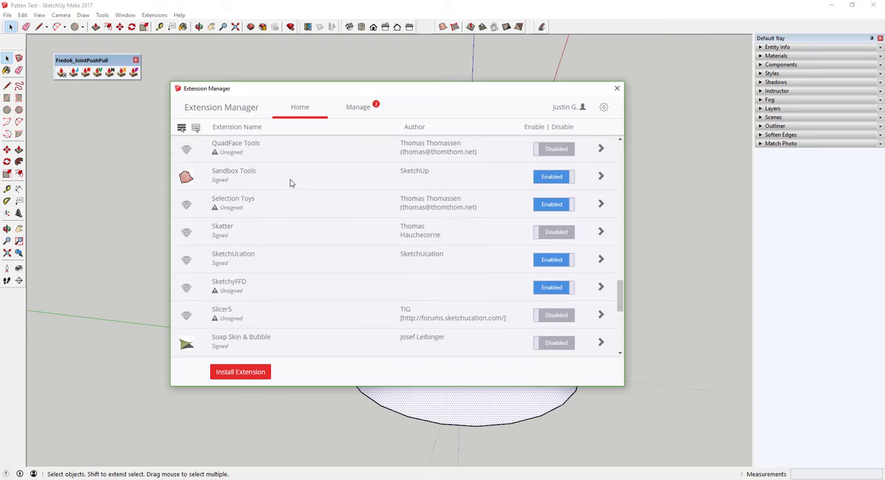
{"action": "mouse_move", "coordinate": [620, 153]}
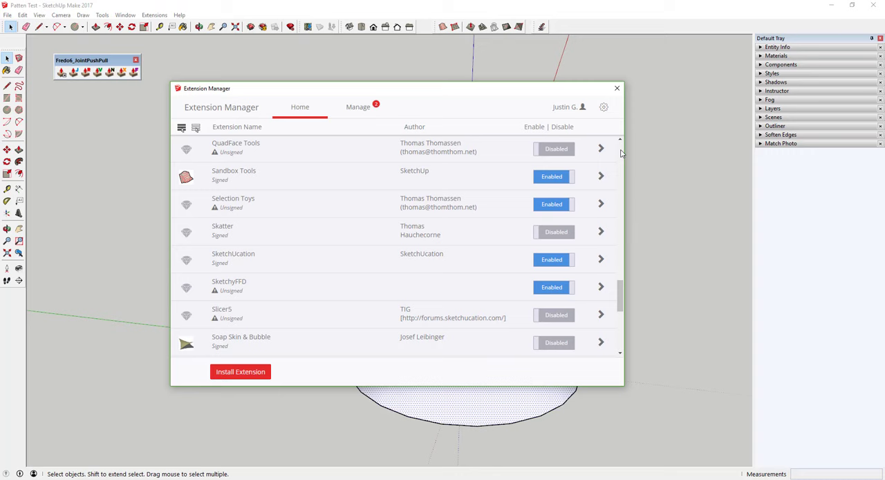
{"action": "left_click", "coordinate": [617, 89]}
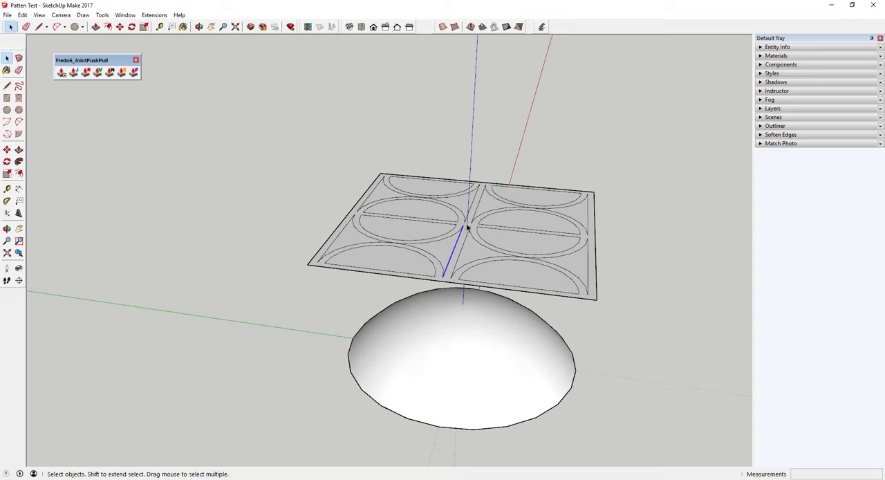
Select the flat arc pattern and drape it onto the dome's surface mesh with Sandbox Drape
{"action": "left_click", "coordinate": [468, 228]}
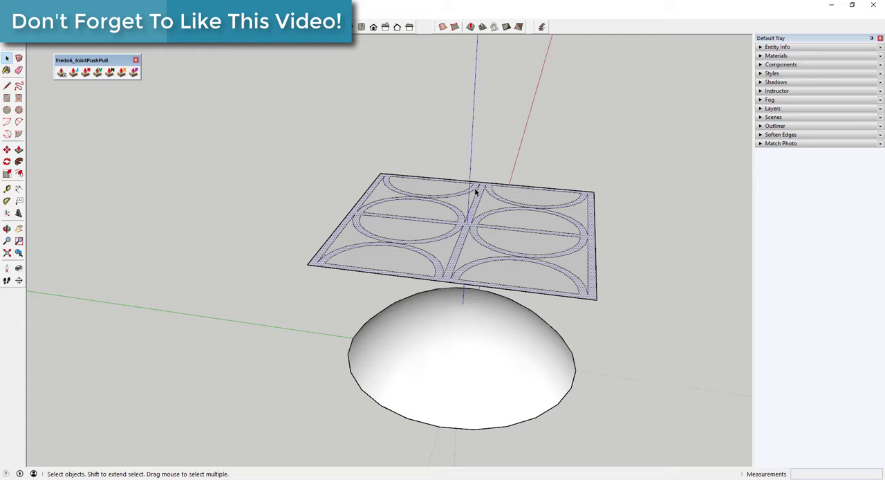
{"action": "mouse_move", "coordinate": [476, 359]}
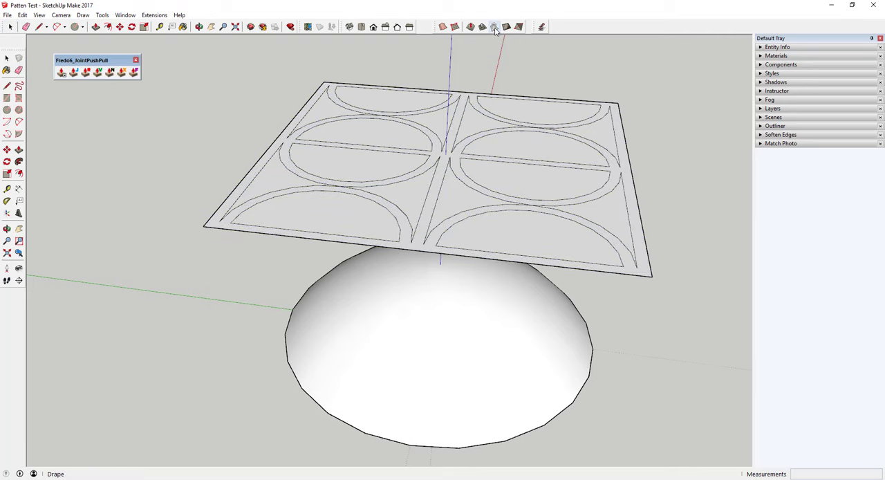
{"action": "left_click", "coordinate": [449, 352]}
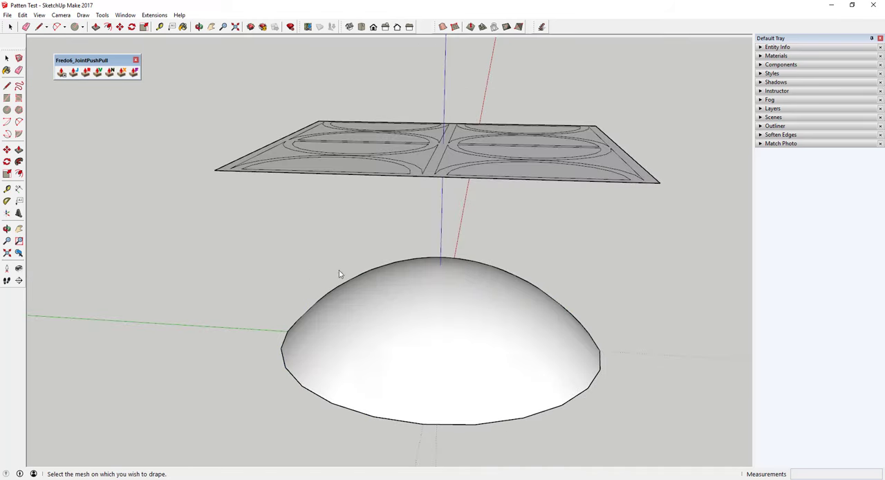
{"action": "left_click", "coordinate": [440, 325]}
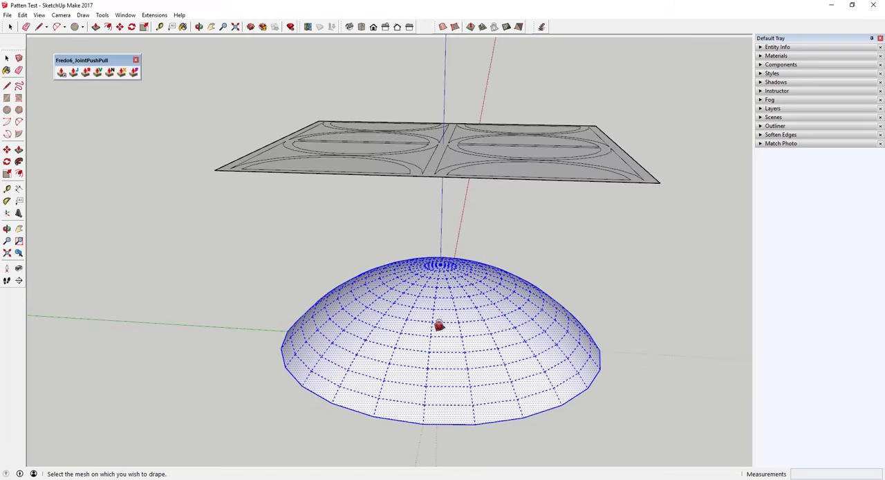
{"action": "mouse_move", "coordinate": [556, 332]}
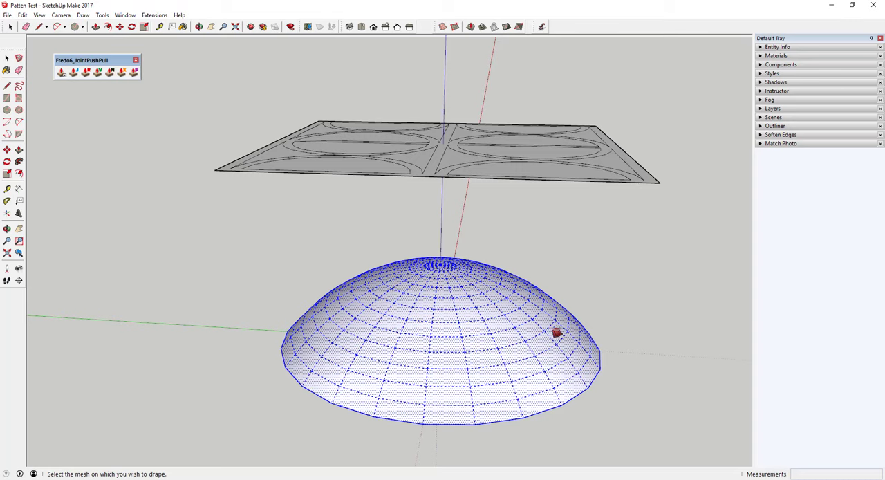
{"action": "mouse_move", "coordinate": [448, 318]}
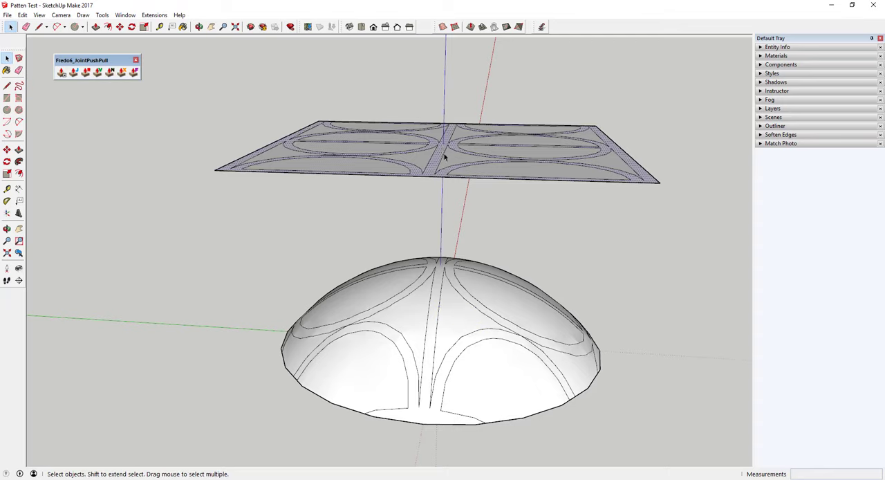
{"action": "mouse_move", "coordinate": [473, 335]}
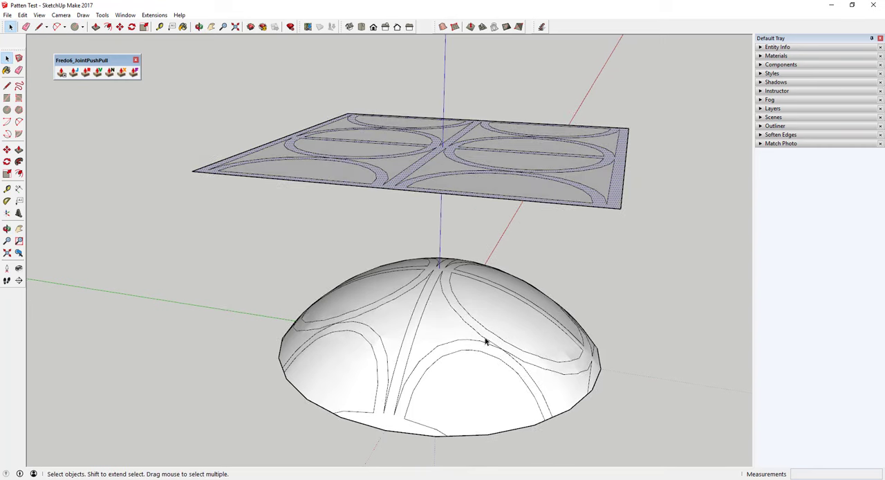
{"action": "mouse_move", "coordinate": [470, 348]}
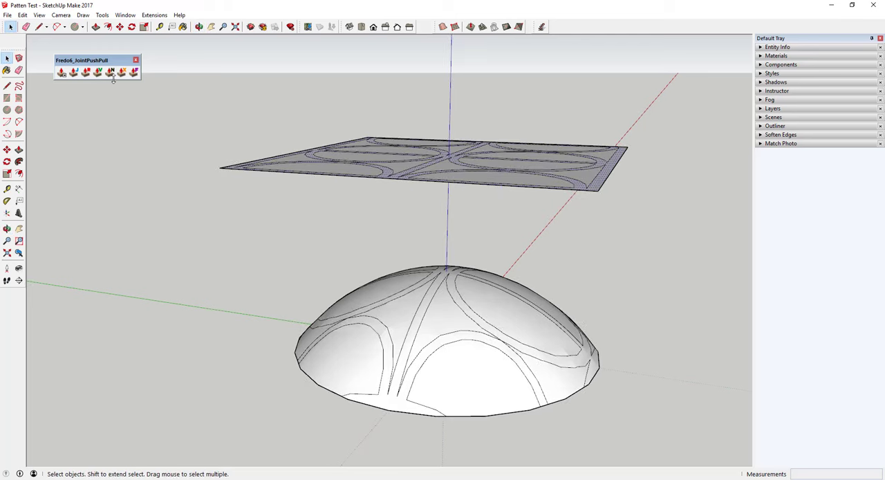
Extrude the selected arc bands into raised ribs with Joint Push Pull along their average direction
{"action": "left_click", "coordinate": [111, 72]}
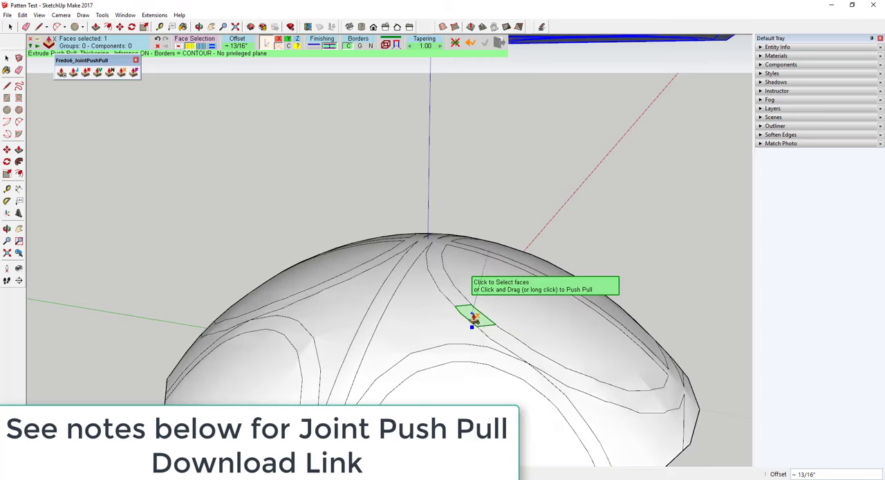
{"action": "left_click", "coordinate": [474, 318]}
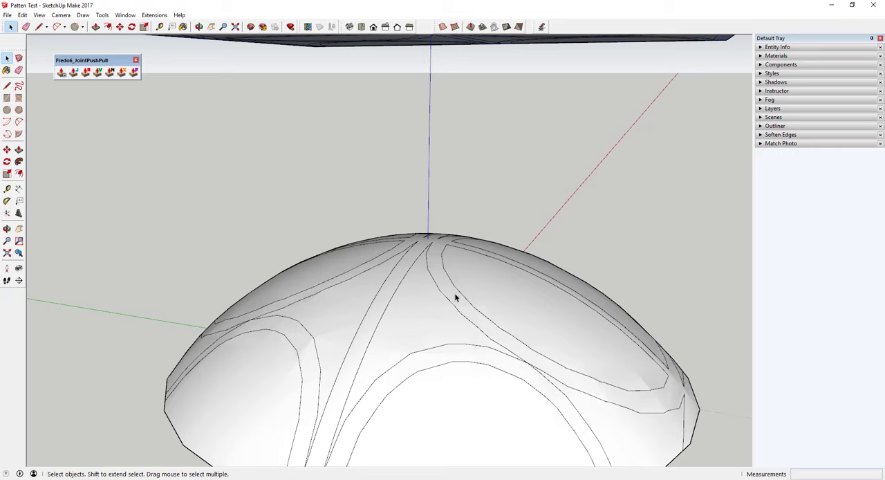
{"action": "left_click", "coordinate": [133, 71]}
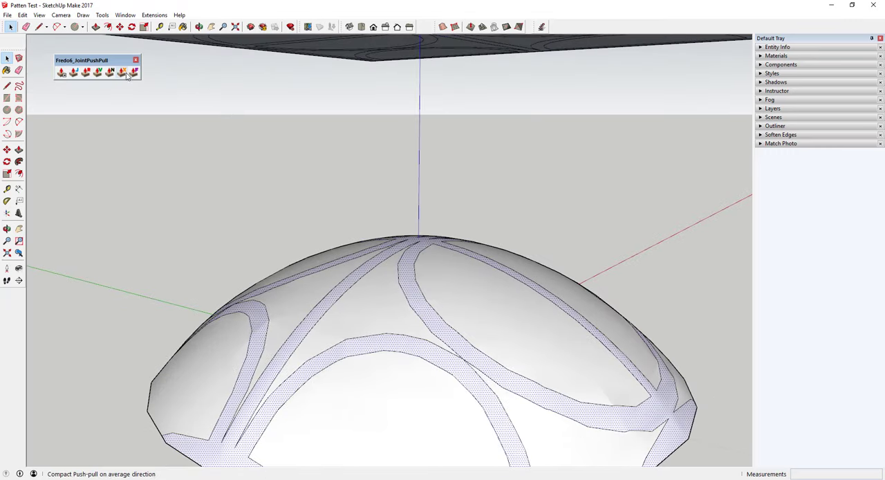
{"action": "mouse_move", "coordinate": [132, 72]}
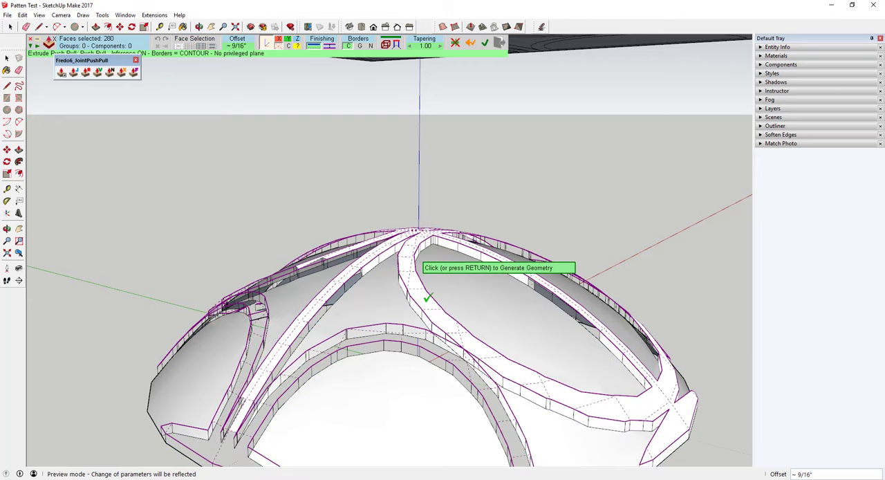
{"action": "left_click", "coordinate": [428, 298]}
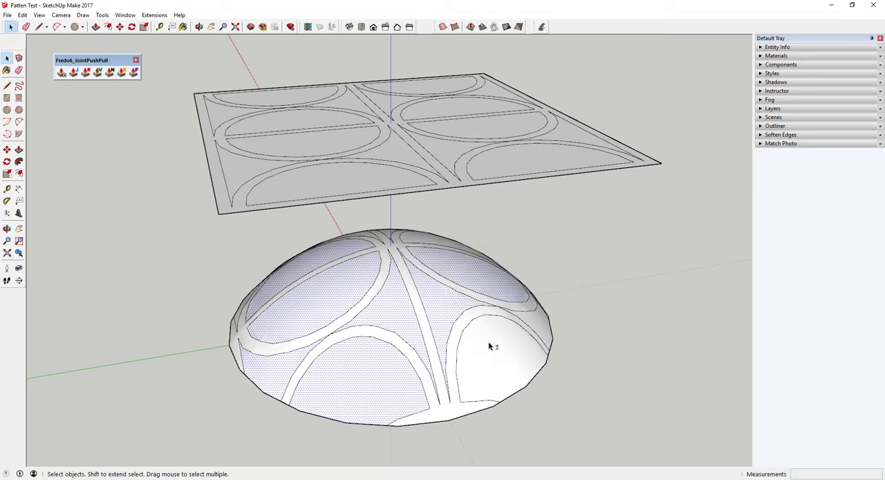
Select the whole draped dome and deselect faces with the default back material, leaving the shell
{"action": "left_click", "coordinate": [432, 353]}
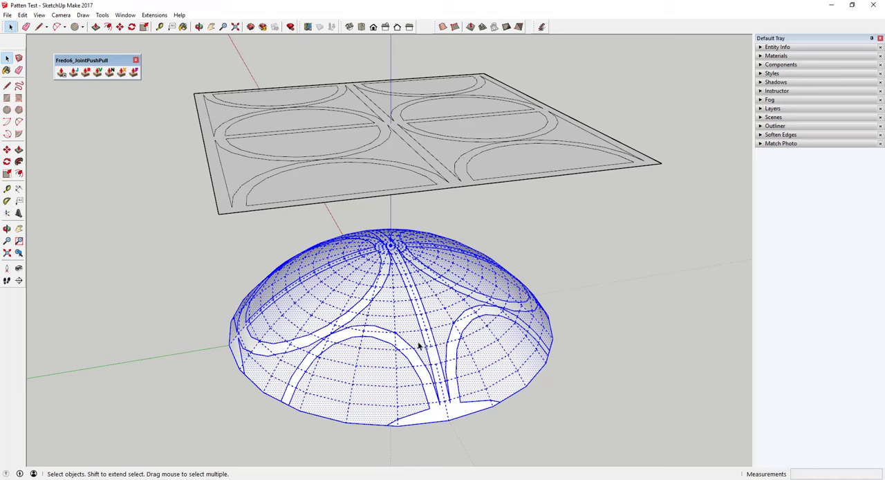
{"action": "right_click", "coordinate": [418, 344]}
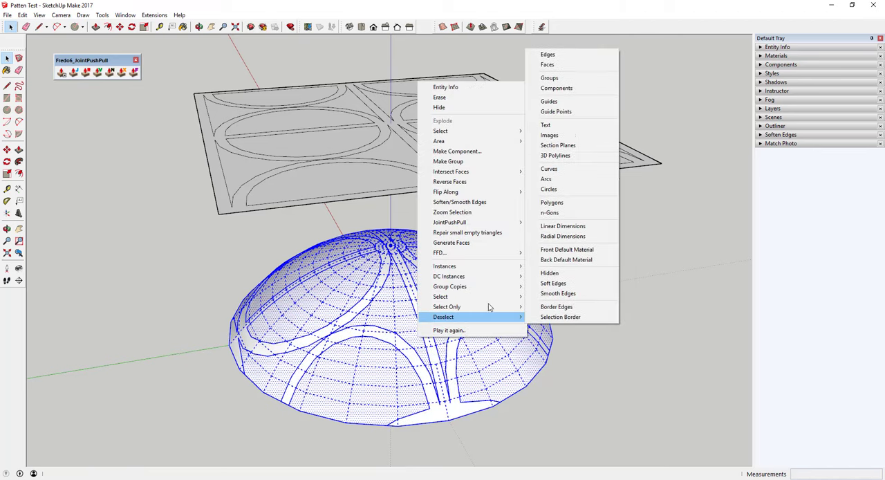
{"action": "left_click", "coordinate": [443, 317]}
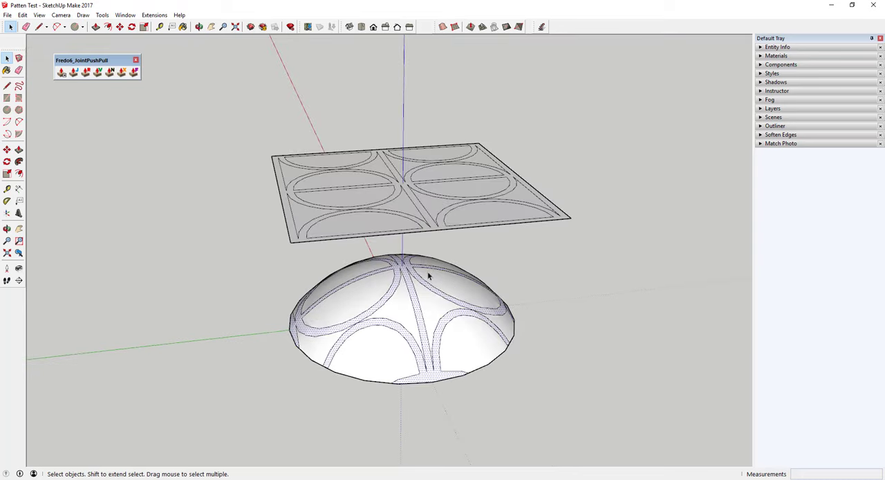
{"action": "left_click", "coordinate": [401, 325]}
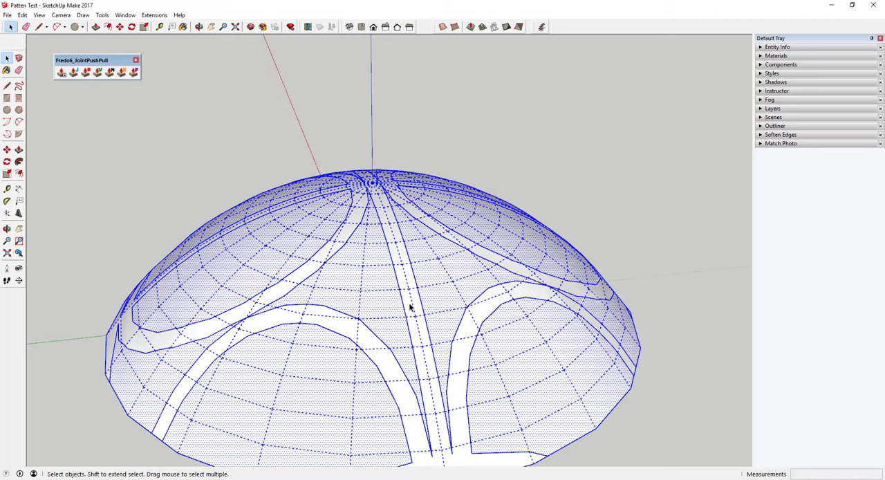
{"action": "mouse_move", "coordinate": [592, 323]}
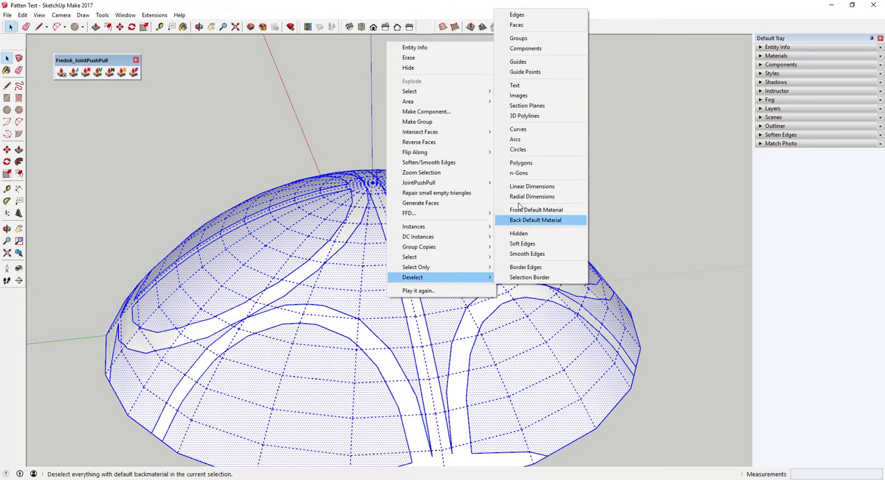
{"action": "left_click", "coordinate": [535, 220]}
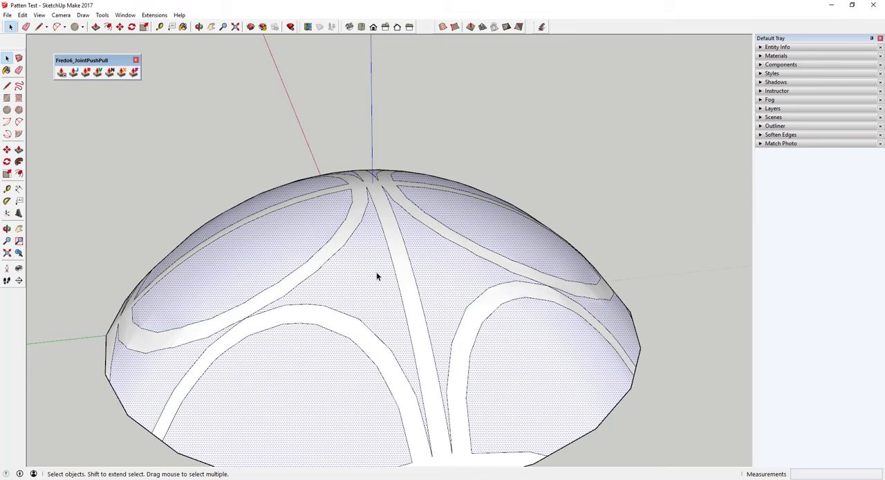
{"action": "mouse_move", "coordinate": [379, 275]}
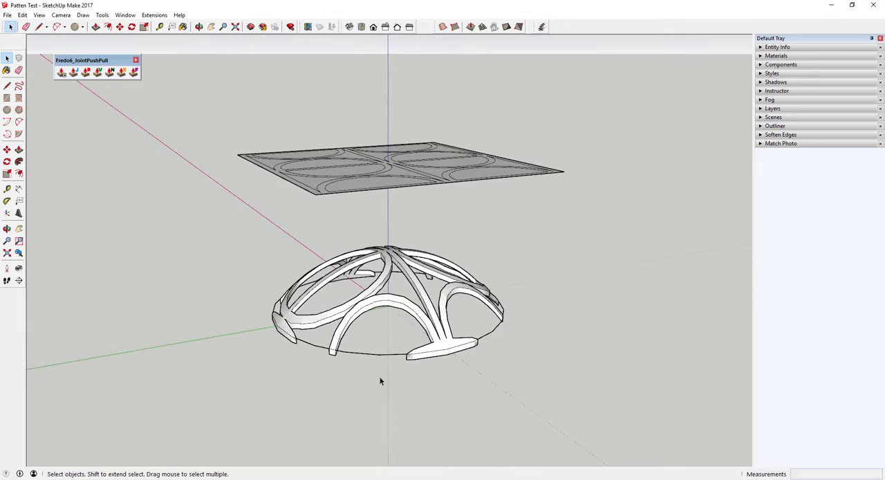
{"action": "mouse_move", "coordinate": [434, 288]}
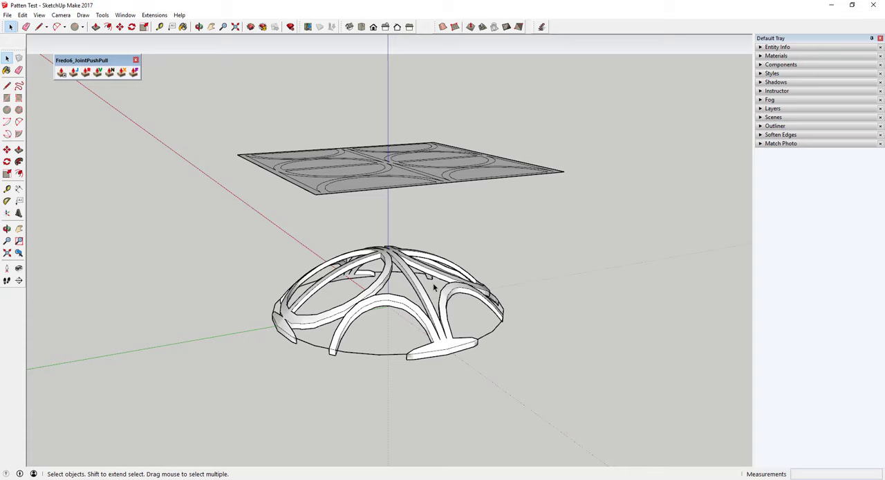